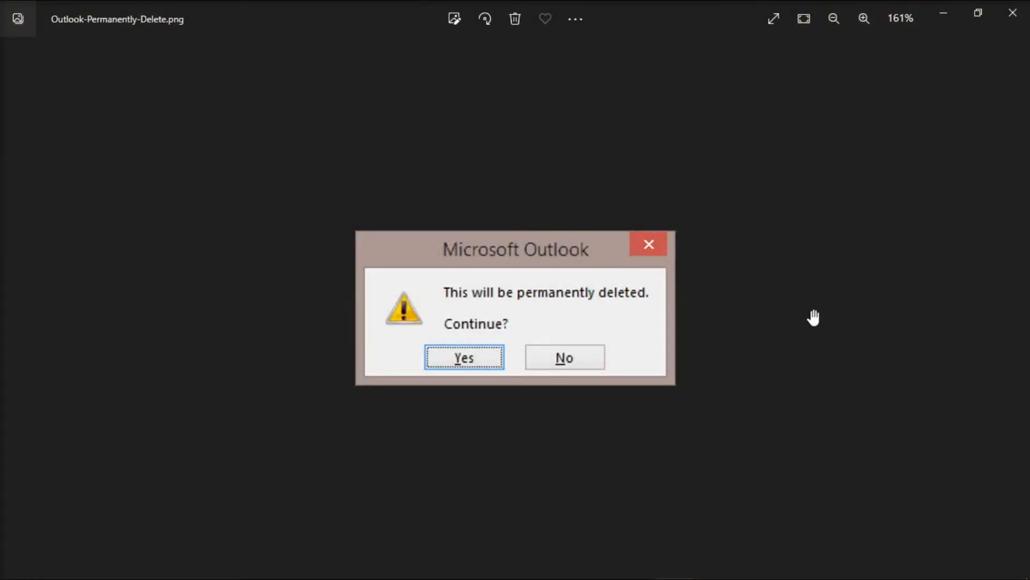
mouse_move(702, 367)
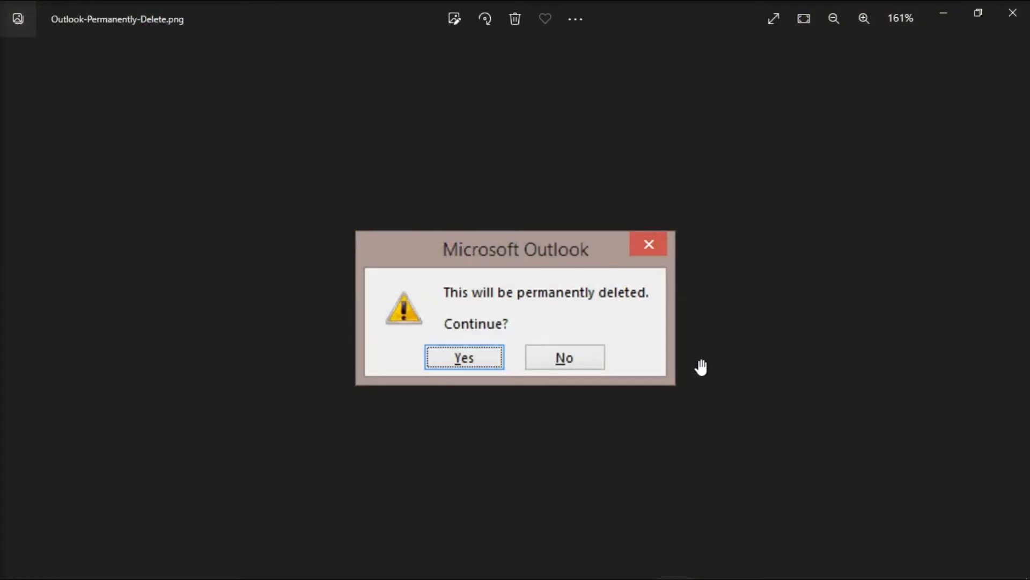
mouse_move(771, 337)
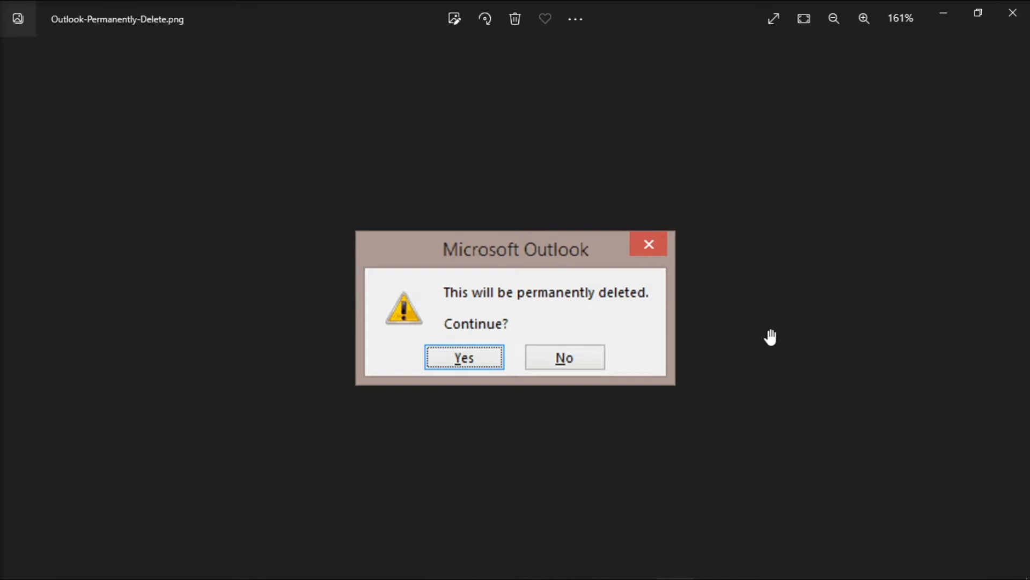
mouse_move(699, 448)
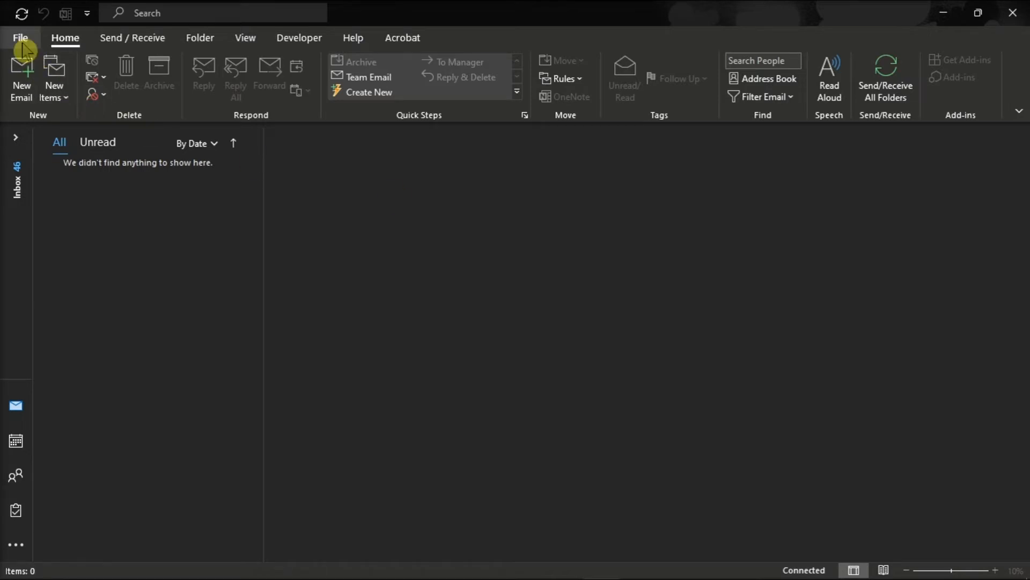
Open the Outlook Options window from the File backstage view.
click(20, 38)
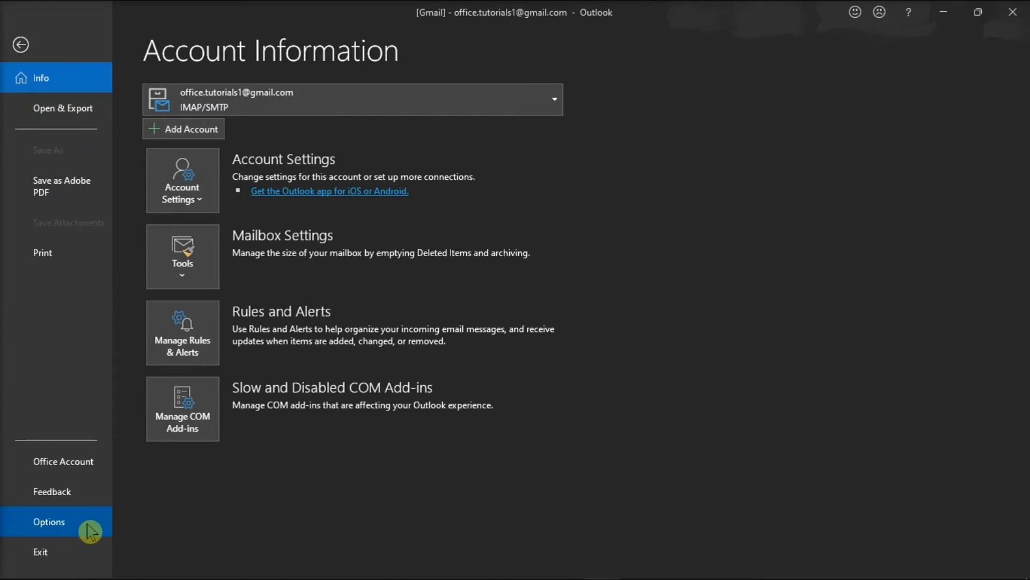
click(49, 521)
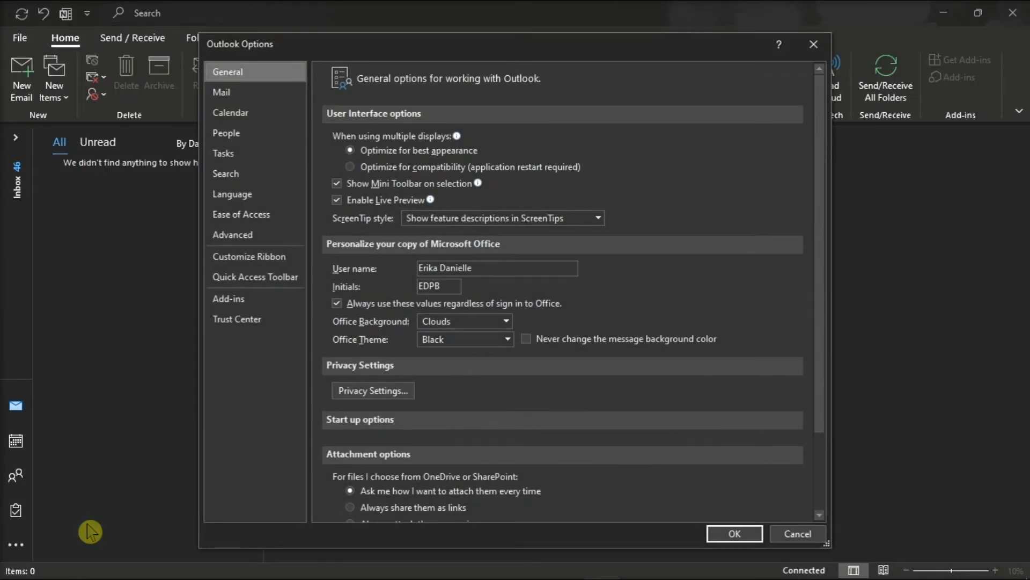
mouse_move(138, 425)
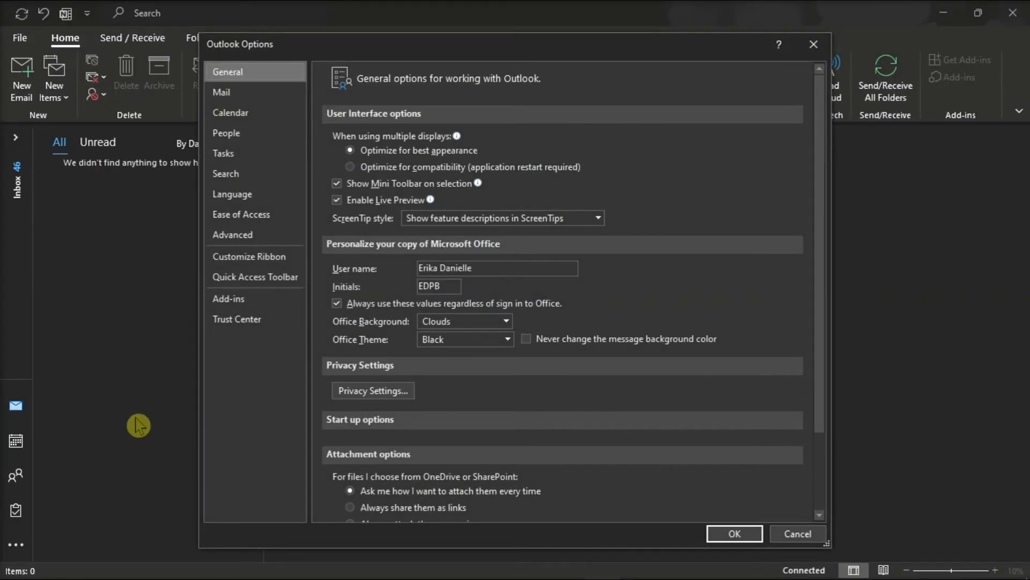
Show the Advanced options page, scrolled down to the Other section.
click(233, 235)
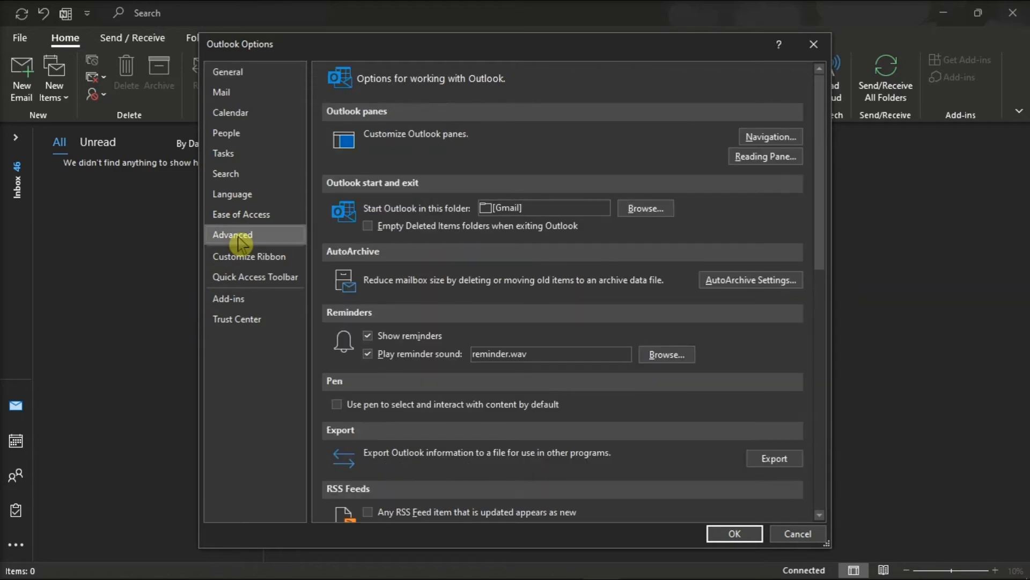
mouse_move(480, 284)
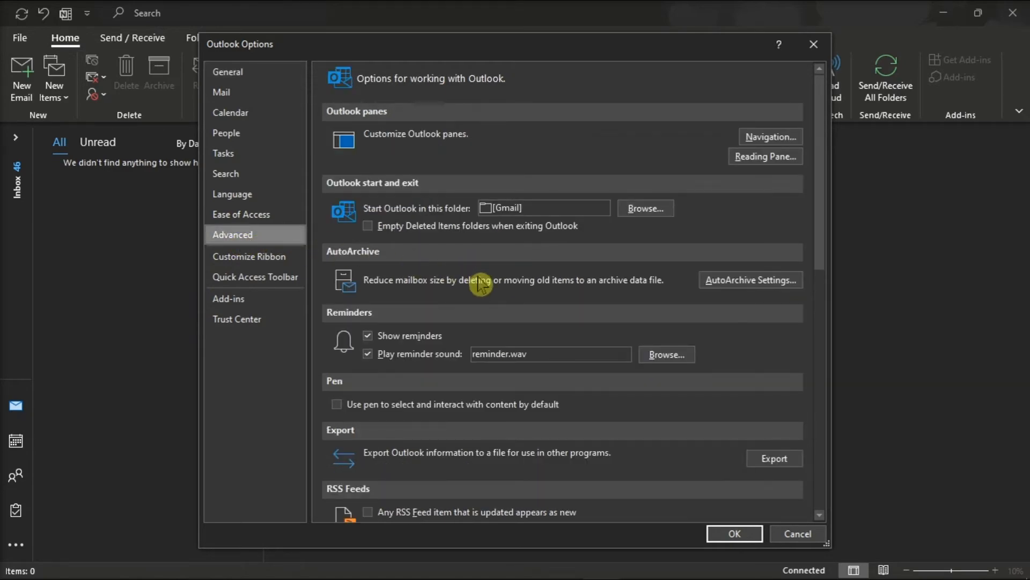
scroll(down, 3)
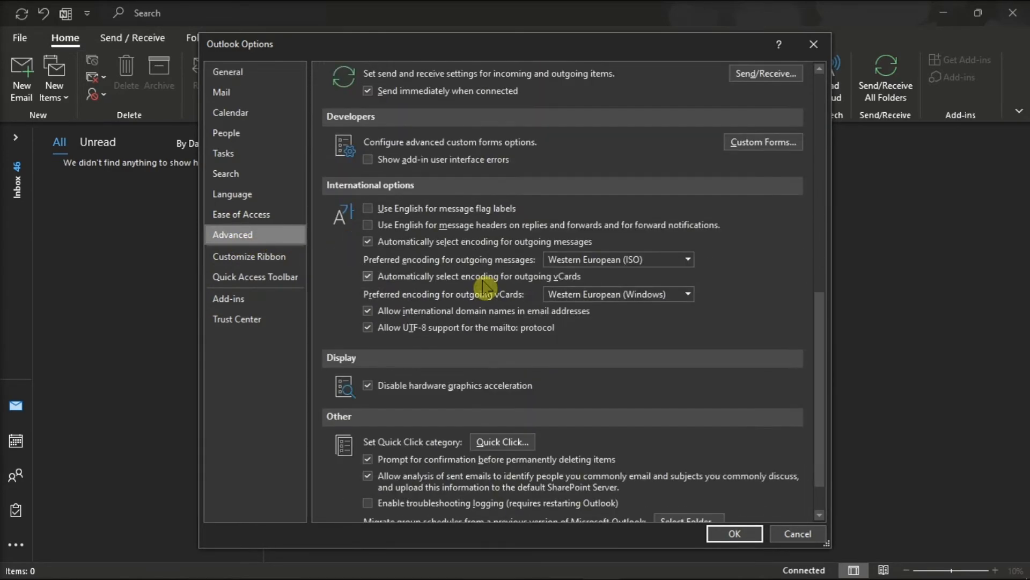
scroll(down, 3)
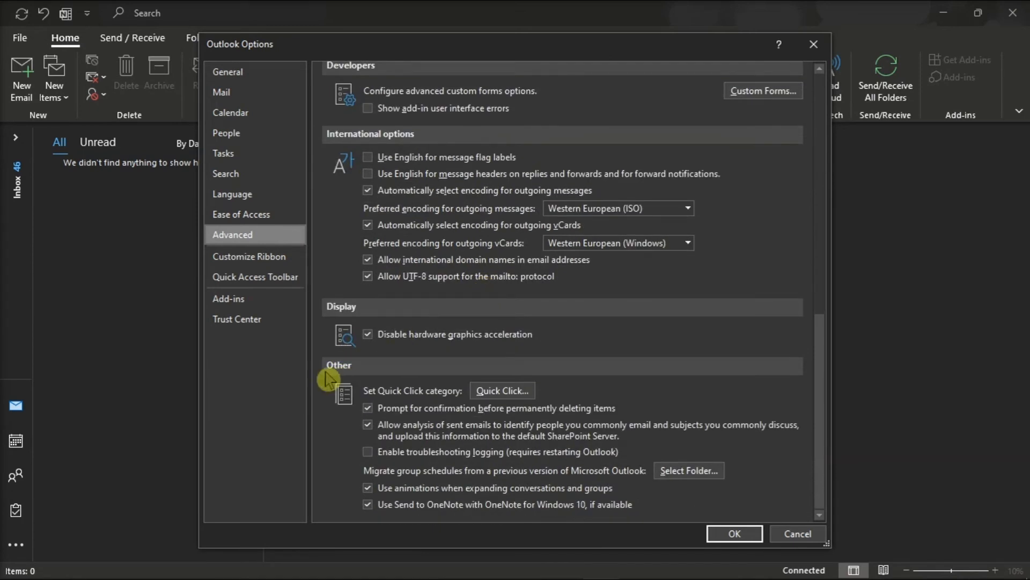
mouse_move(342, 385)
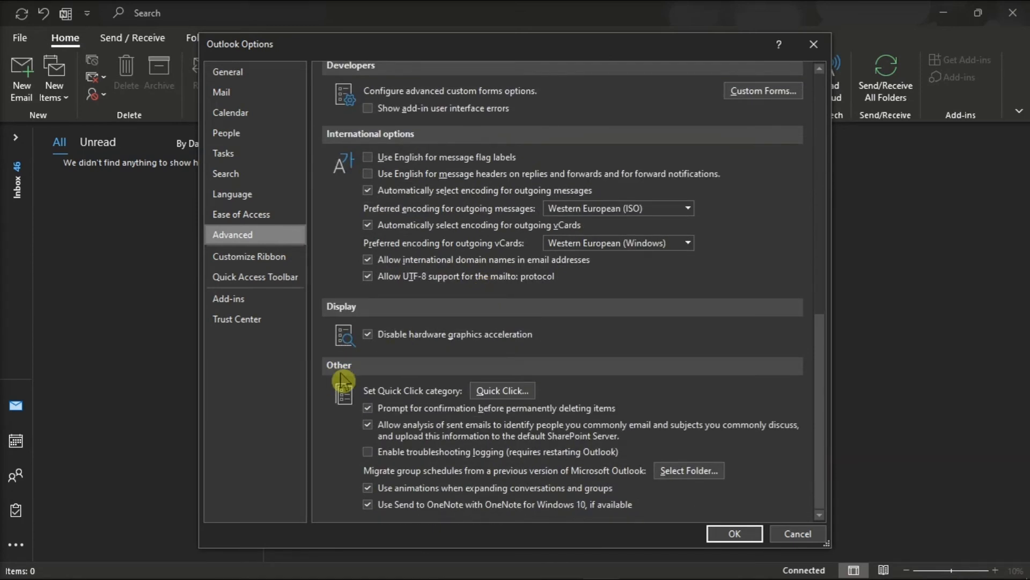
mouse_move(556, 419)
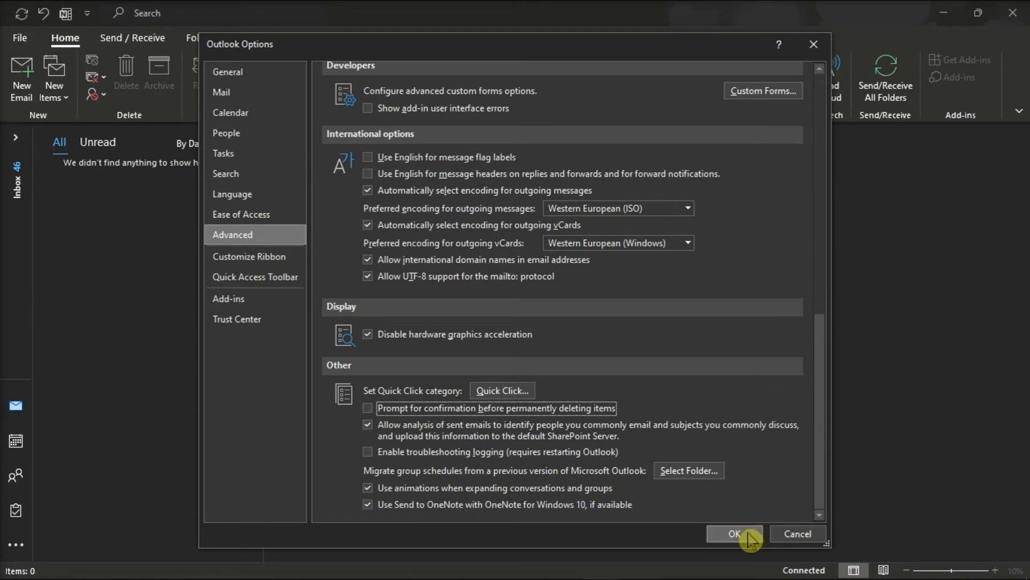
Save the Options with permanent-delete confirmation turned off, returning to the mail window.
click(734, 533)
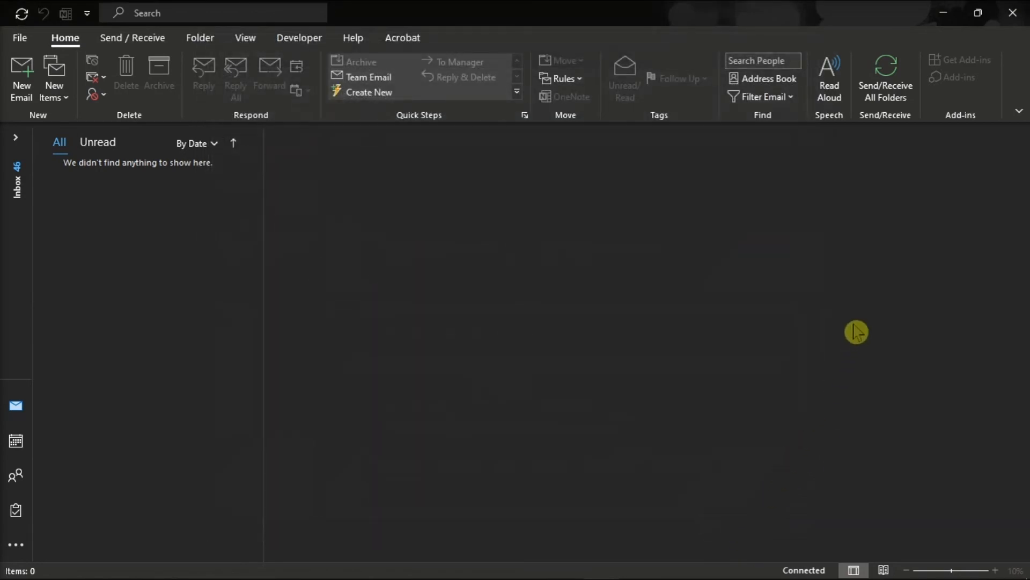